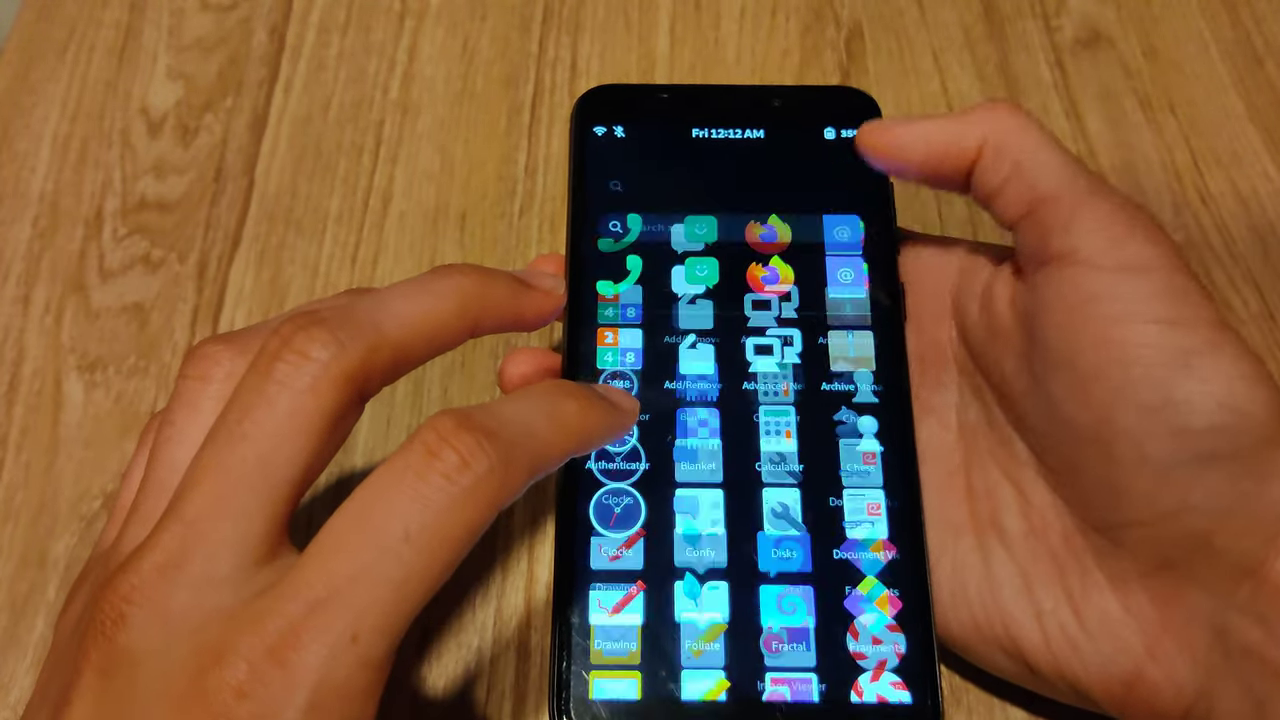
Launch GNOME Contacts from the app grid so its single saved contact is listed
click(844, 270)
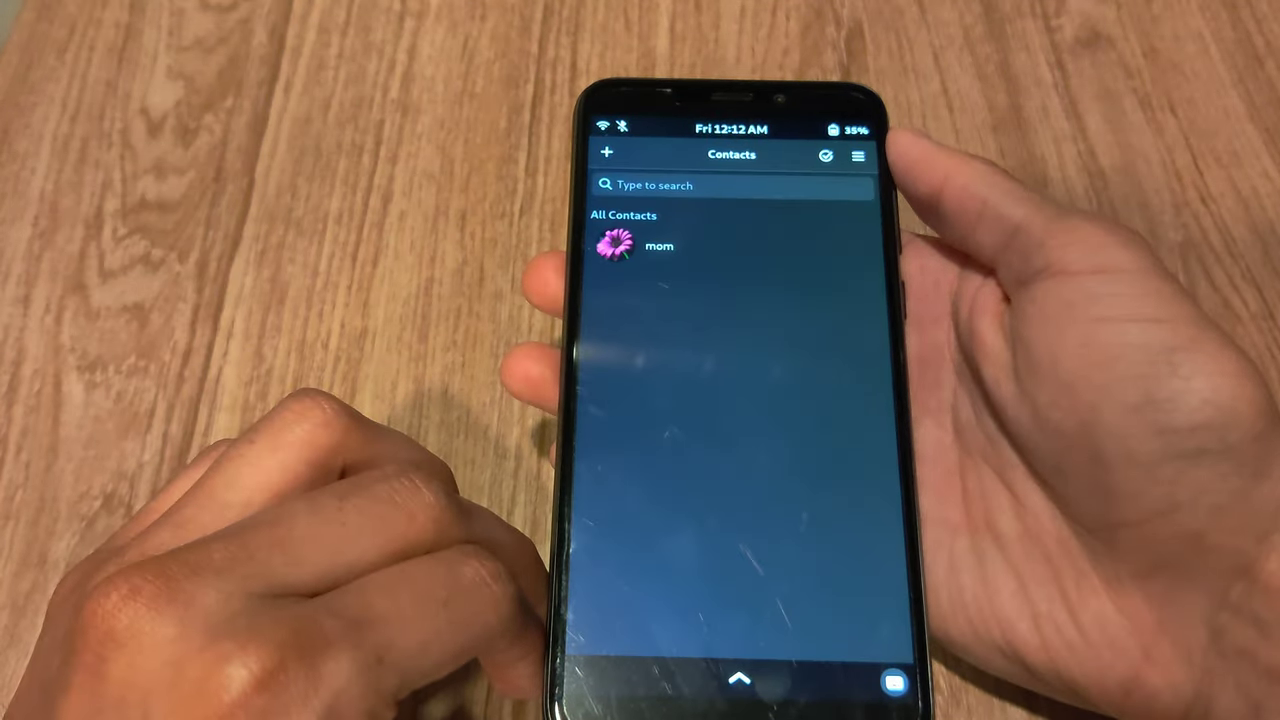
click(856, 156)
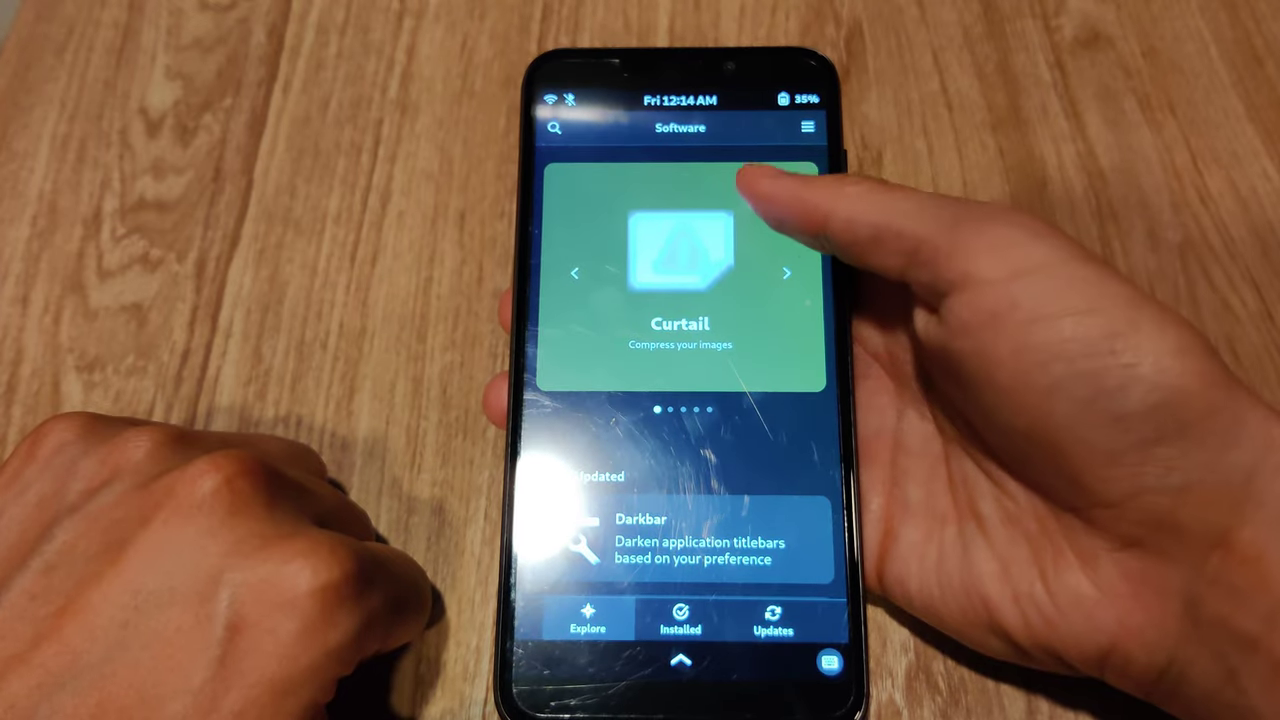
Scroll the Explore page's app list down past Rhythmbox and Tubefeeder
scroll(down, 3)
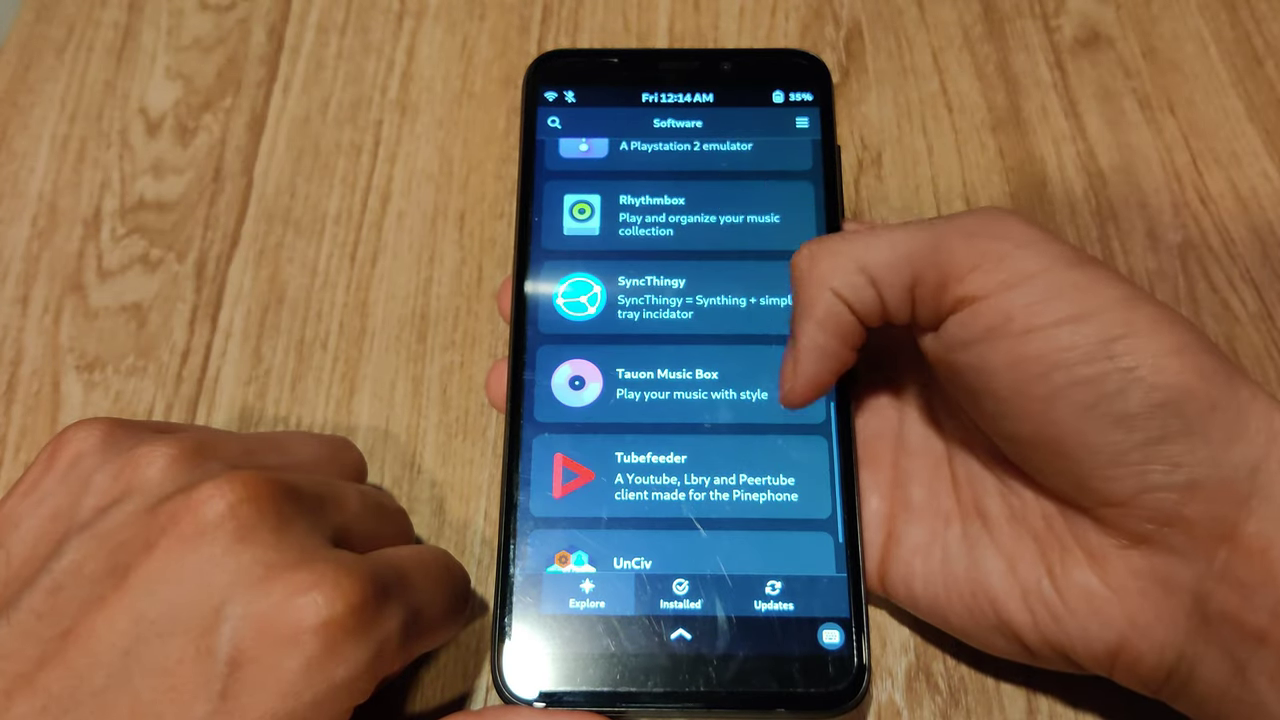
scroll(down, 3)
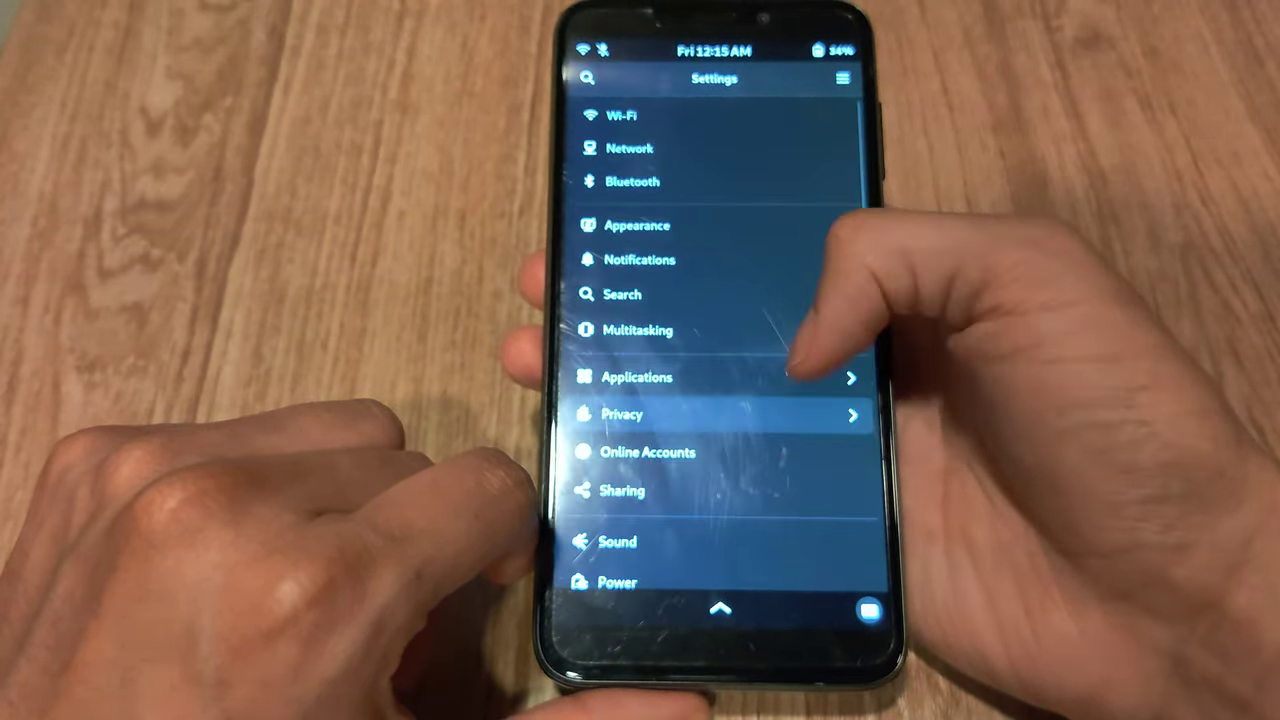
In Appearance settings, switch the system style to Light and then back to Dark
scroll(down, 3)
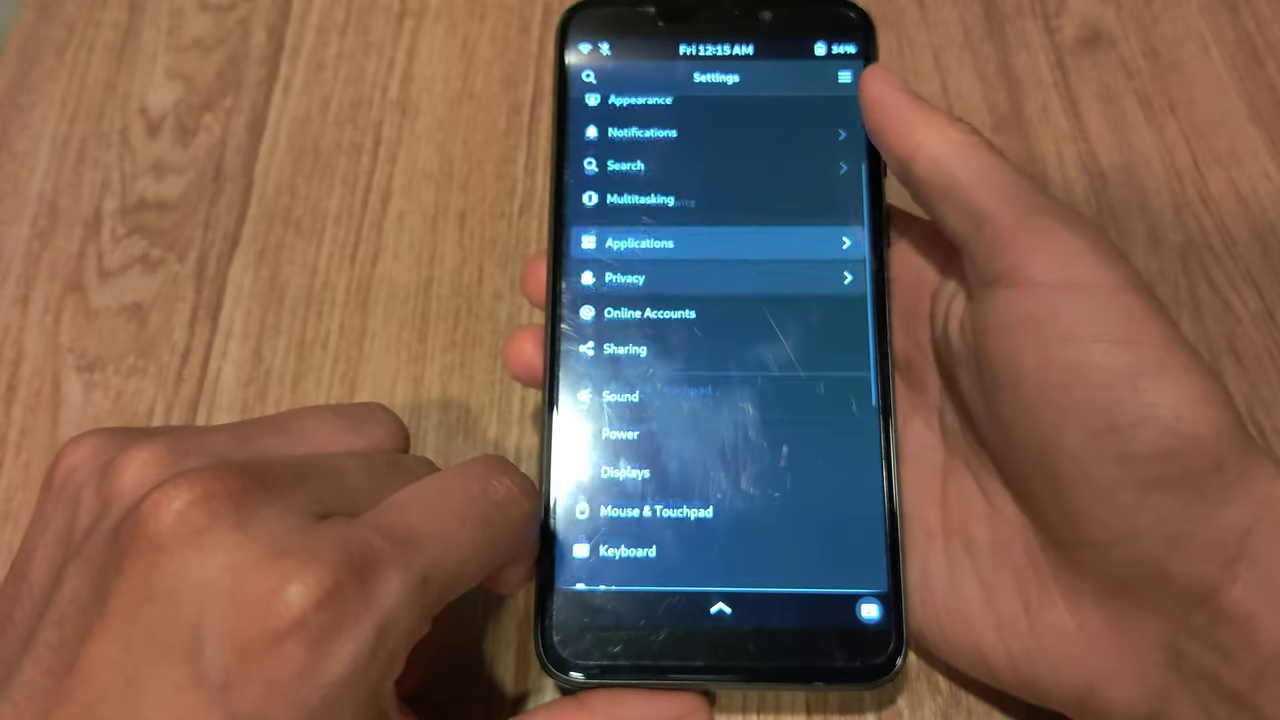
scroll(down, 3)
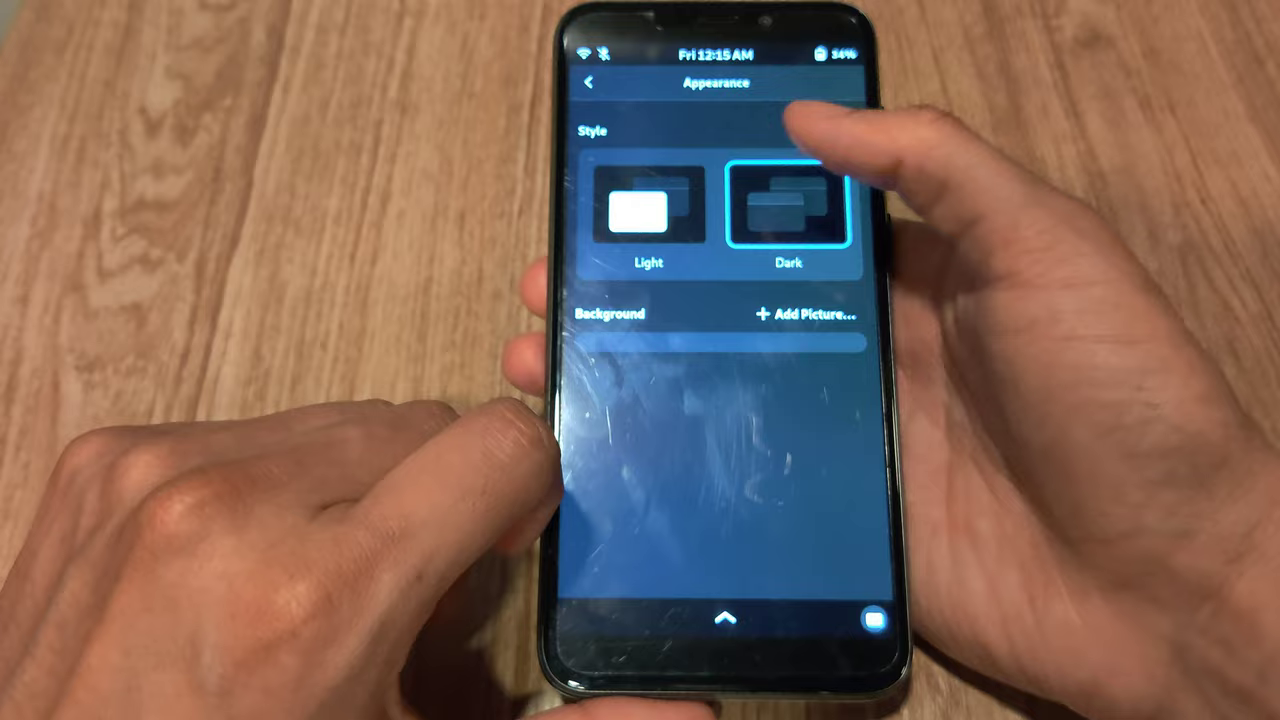
click(648, 210)
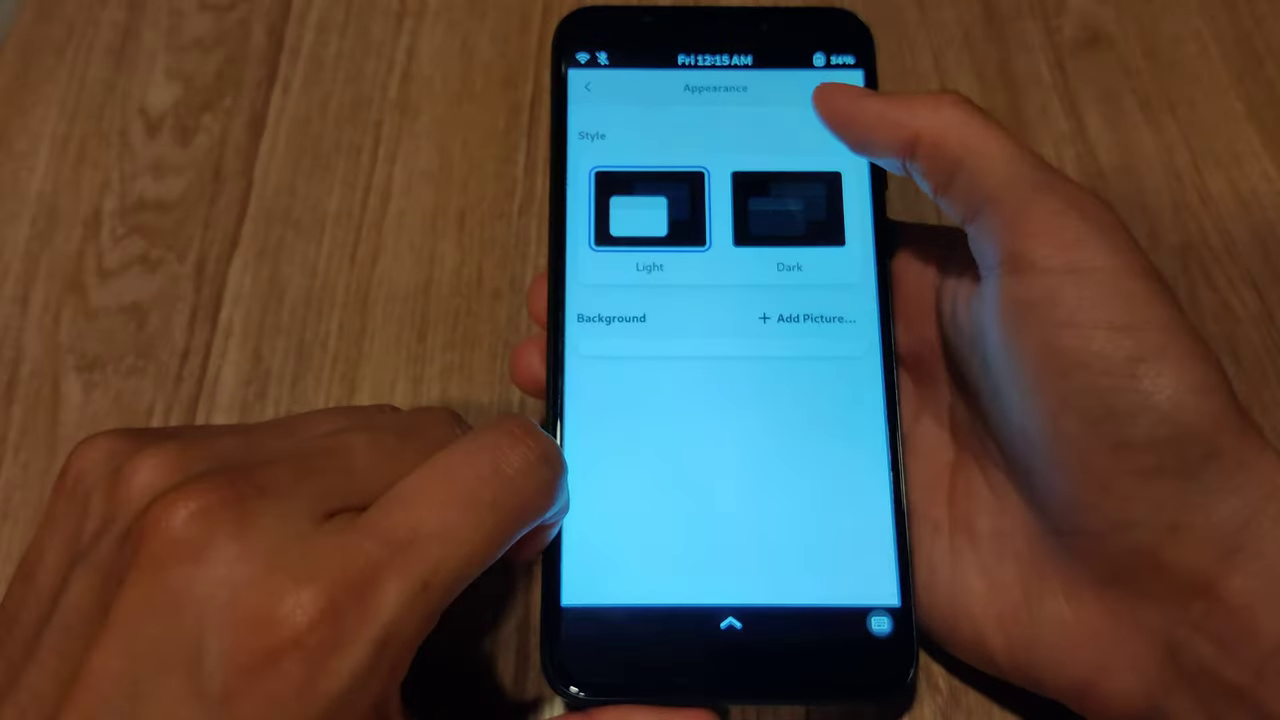
click(788, 210)
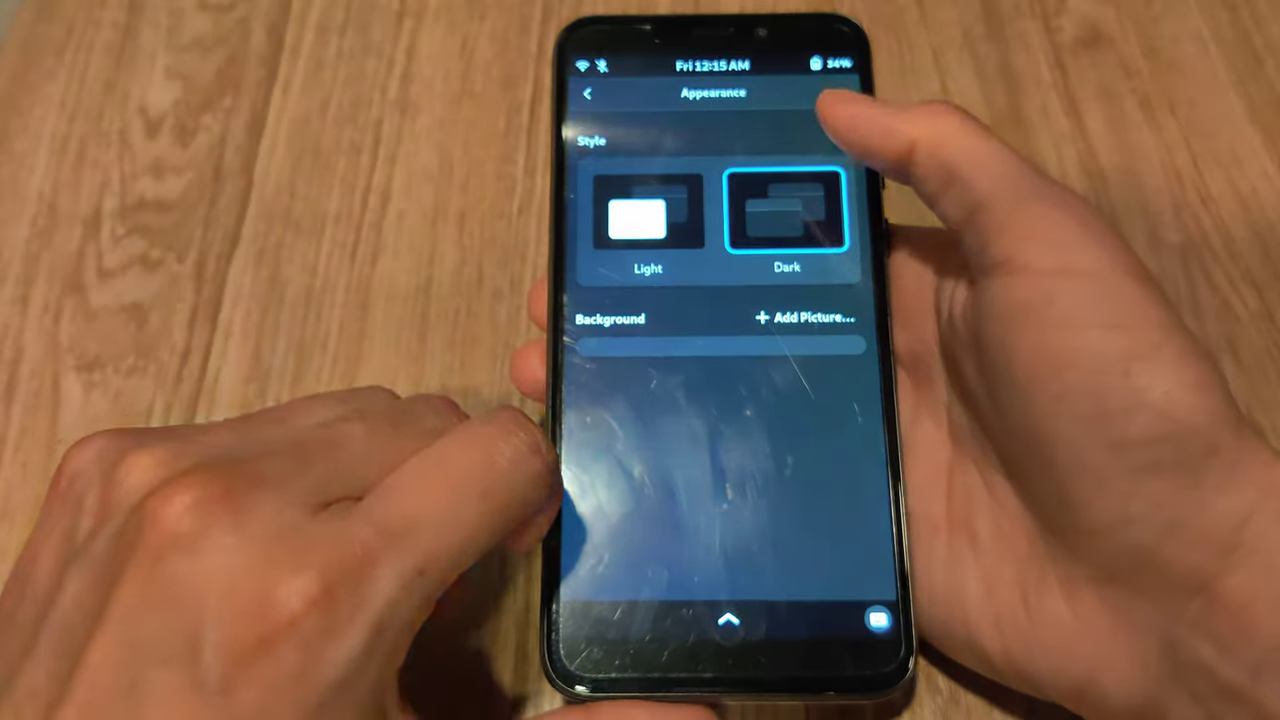
click(588, 92)
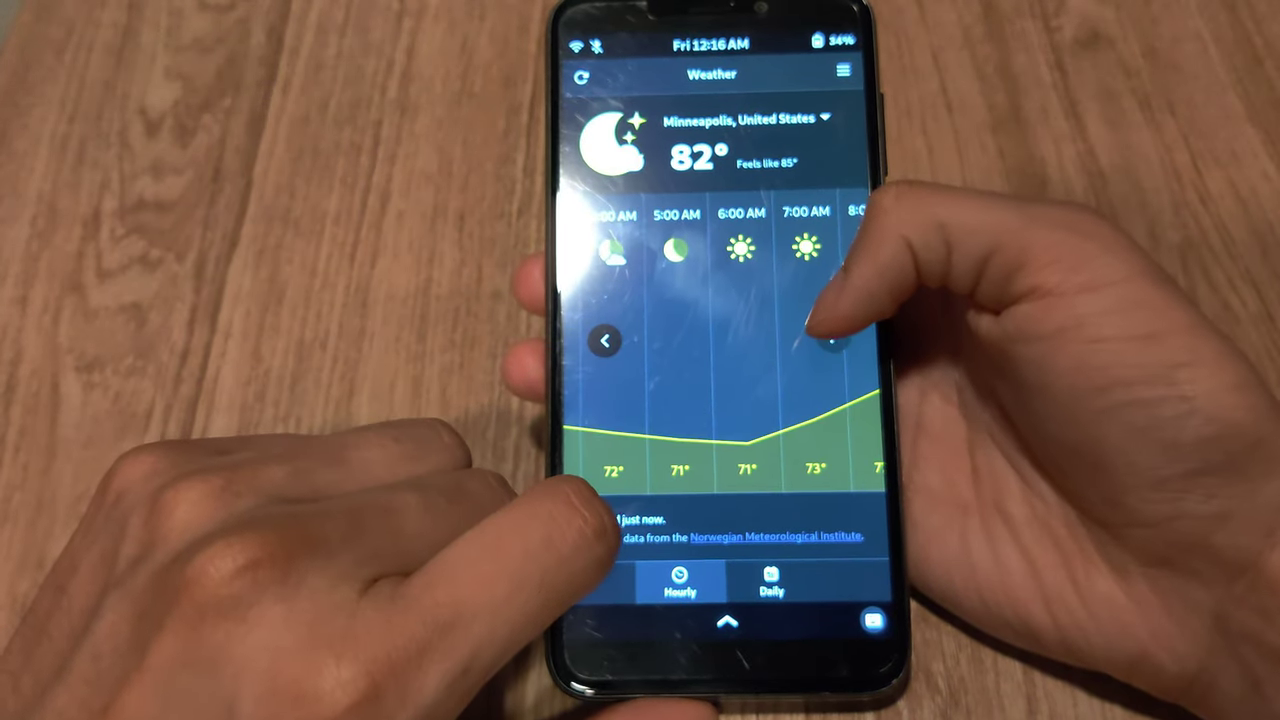
Reset the hourly forecast to now and bring up the weather app's header-bar menu
click(604, 340)
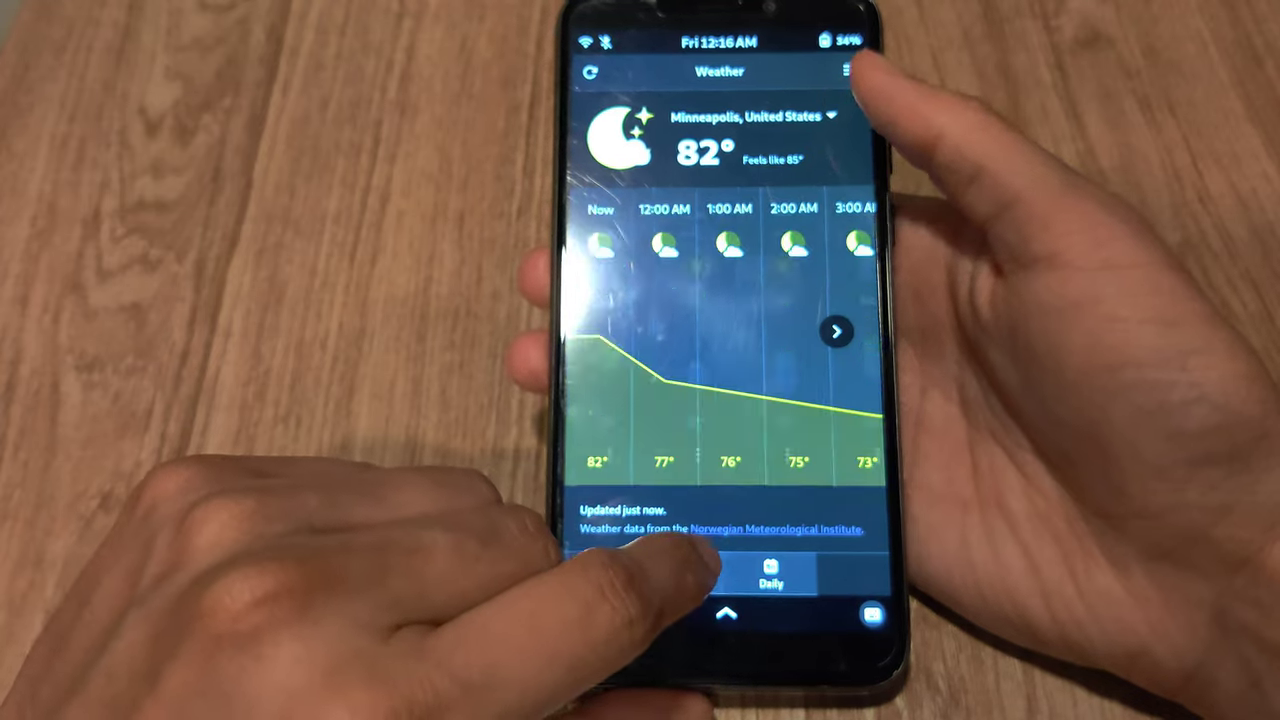
click(844, 70)
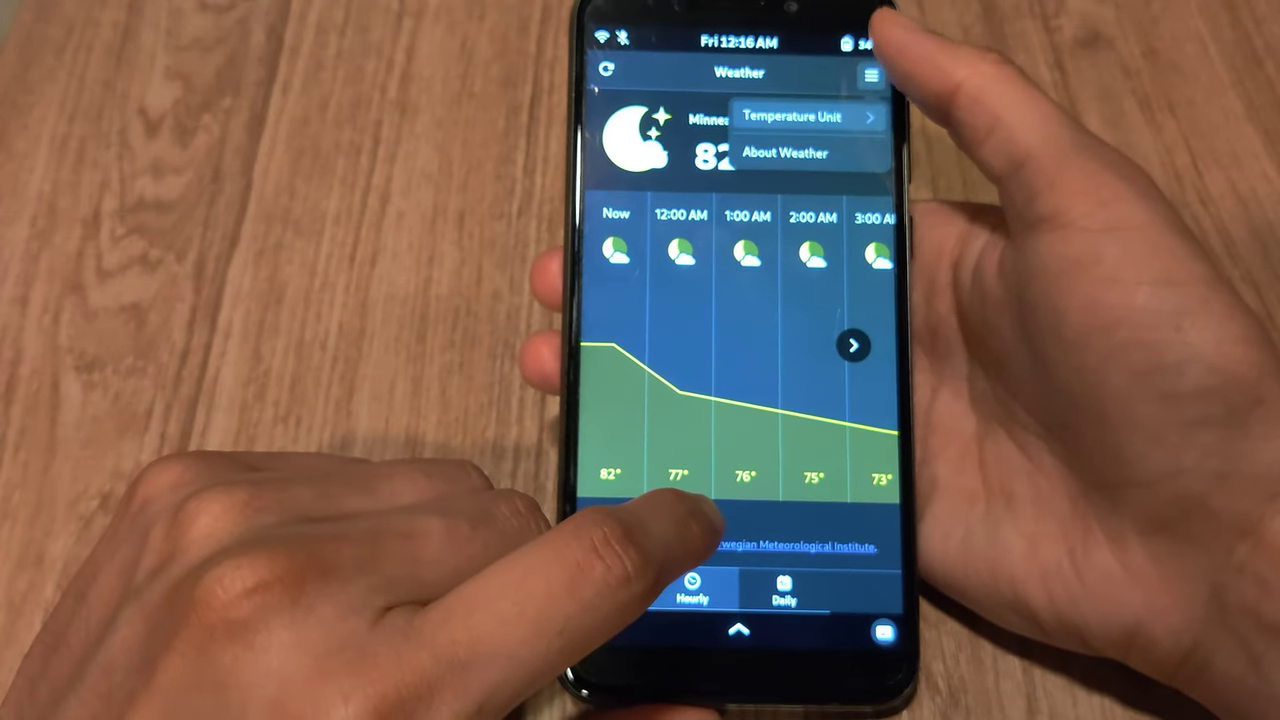
click(784, 152)
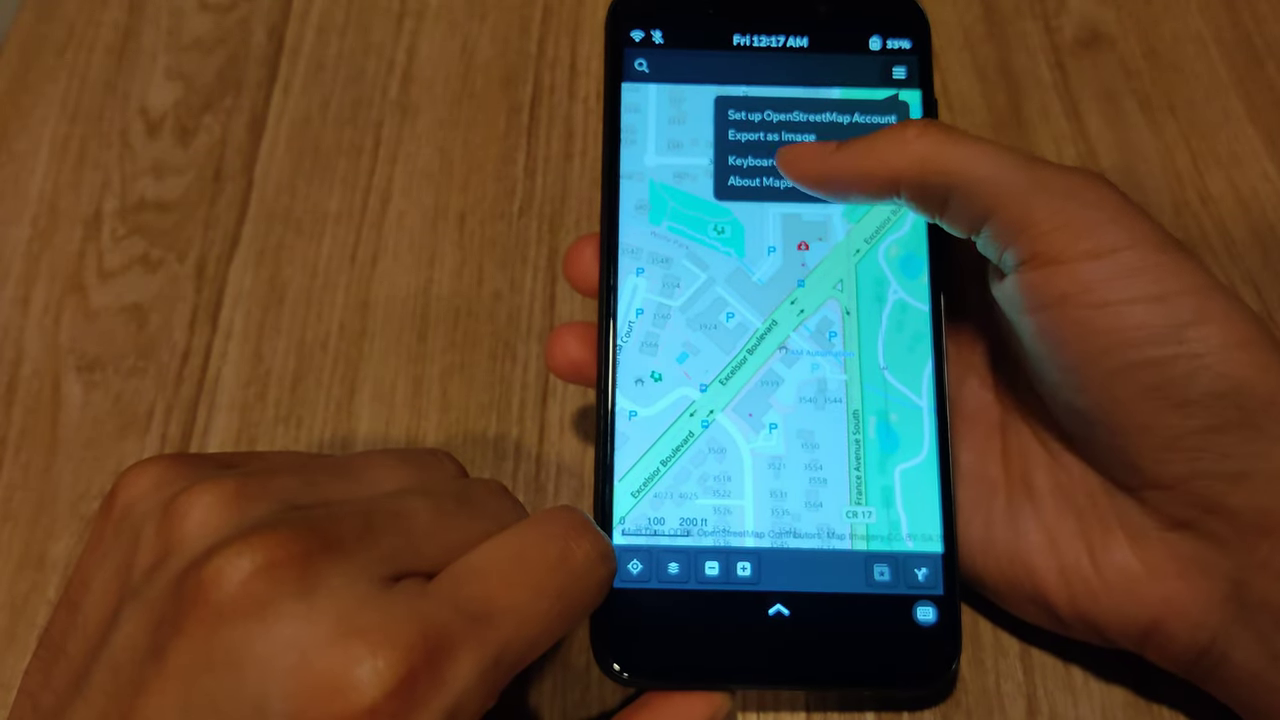
Show the About Maps window for Maps 42.2 with its website link and credits
click(766, 182)
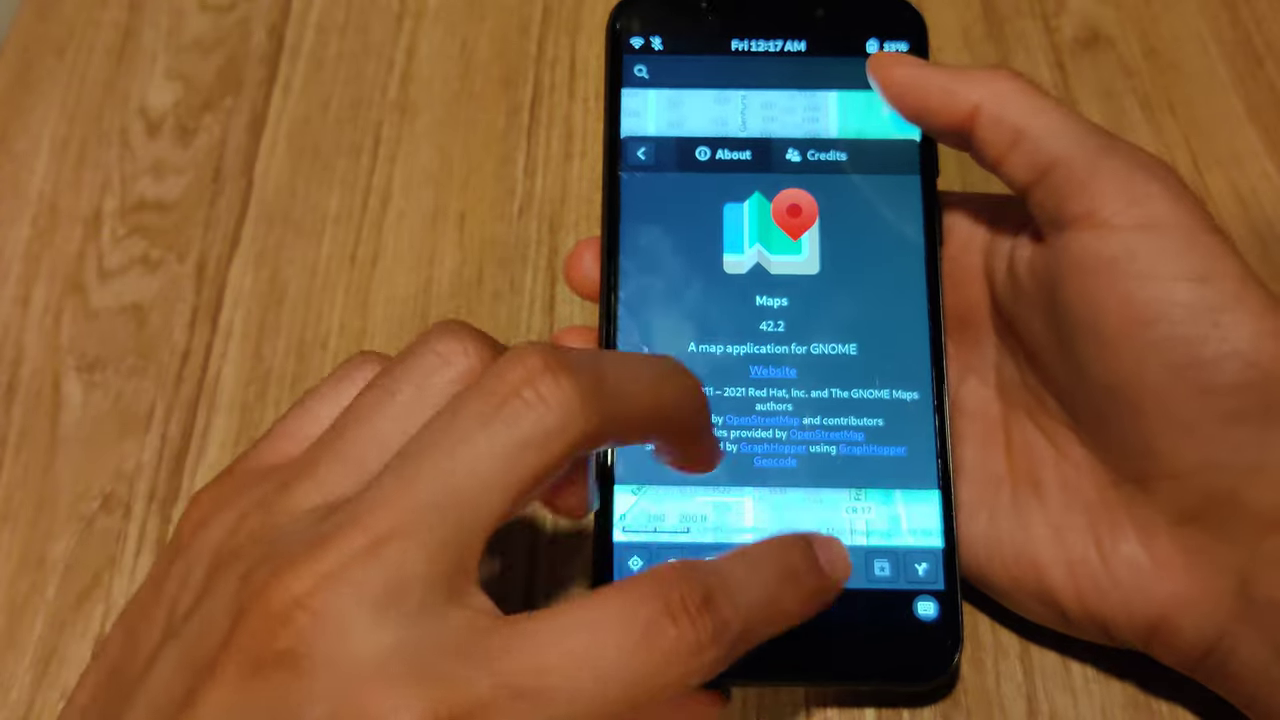